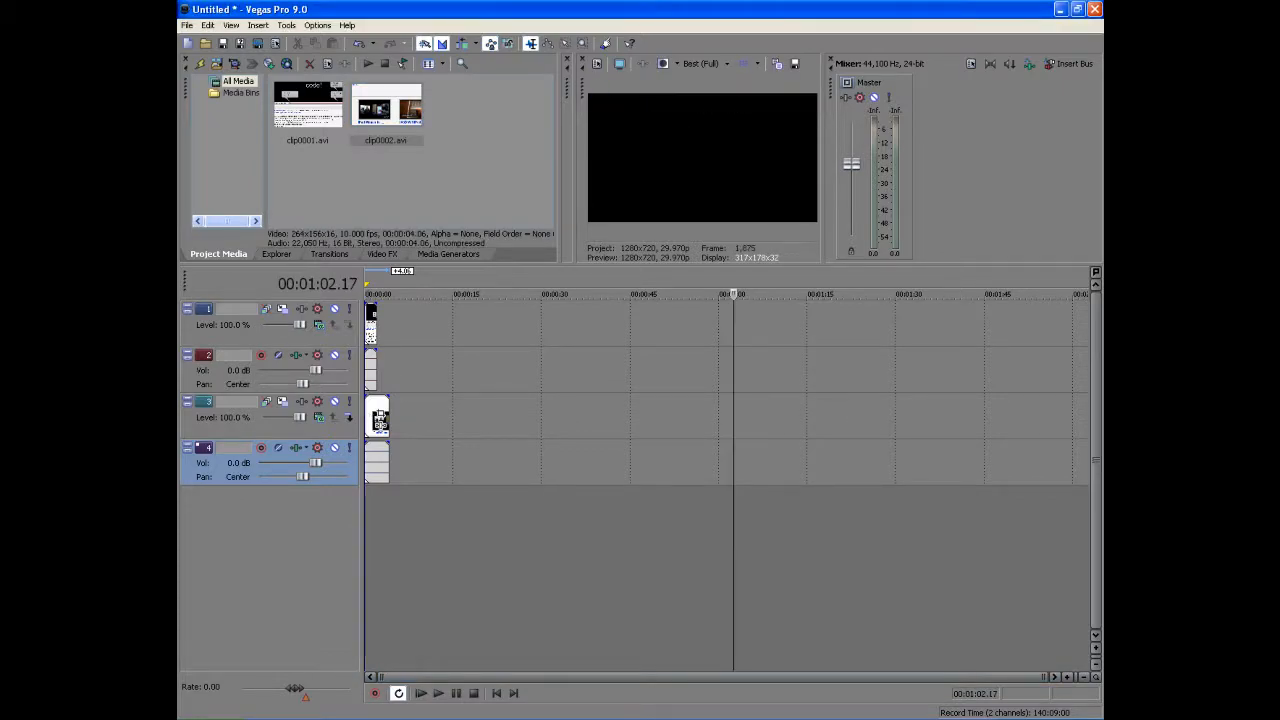
# Open the Track Motion window for video track 1, currently sized 1280 by 720.
pyautogui.click(496, 693)
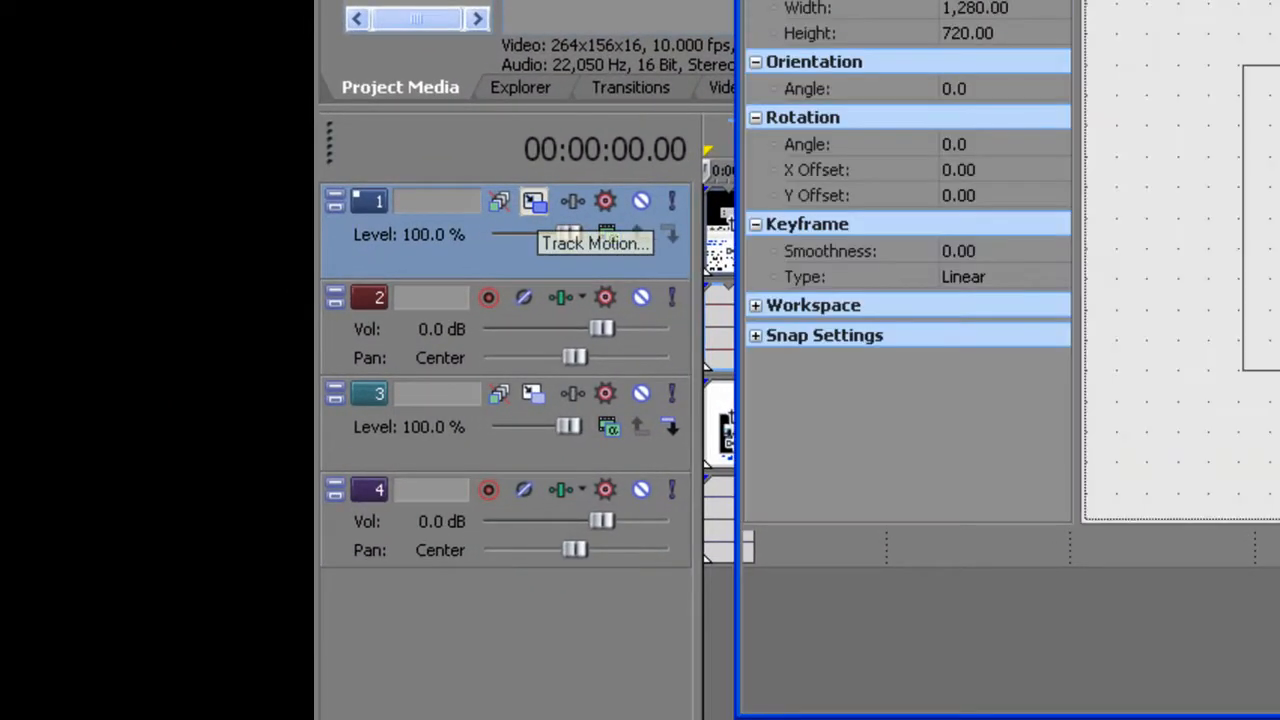
pyautogui.click(534, 201)
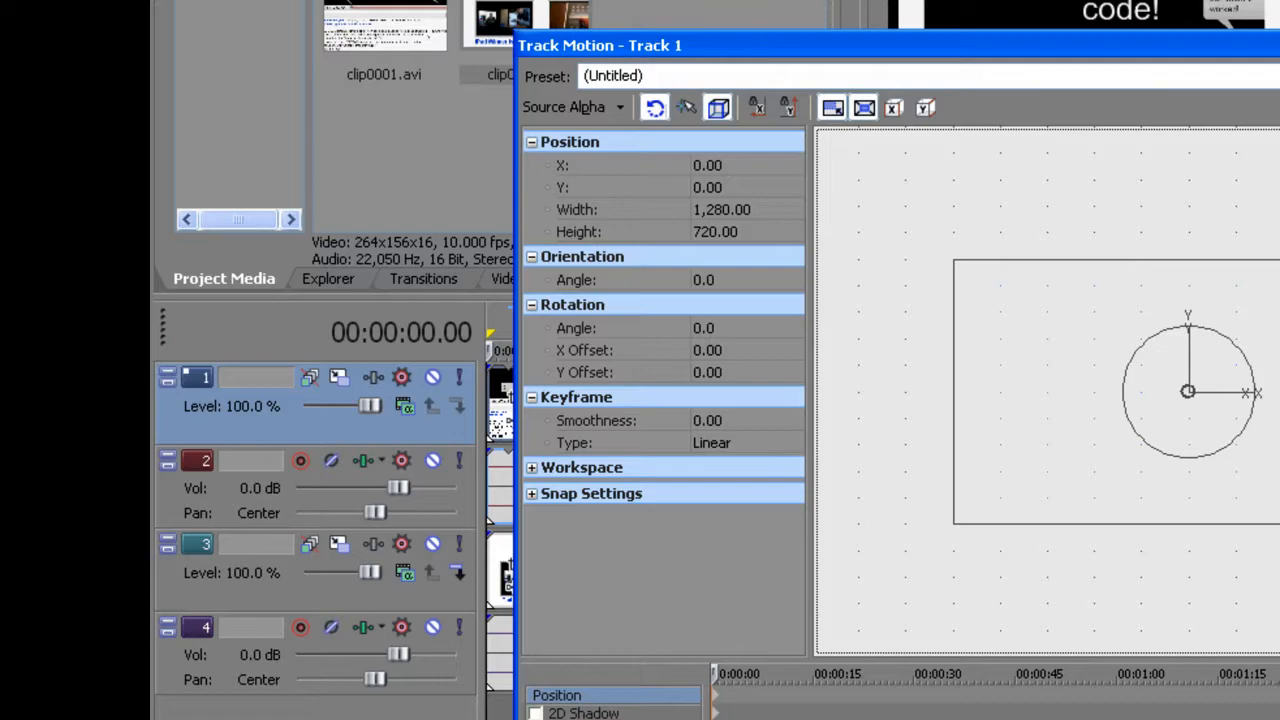
# Set track 1's frame width to 640 so the height becomes 360.
pyautogui.click(725, 209)
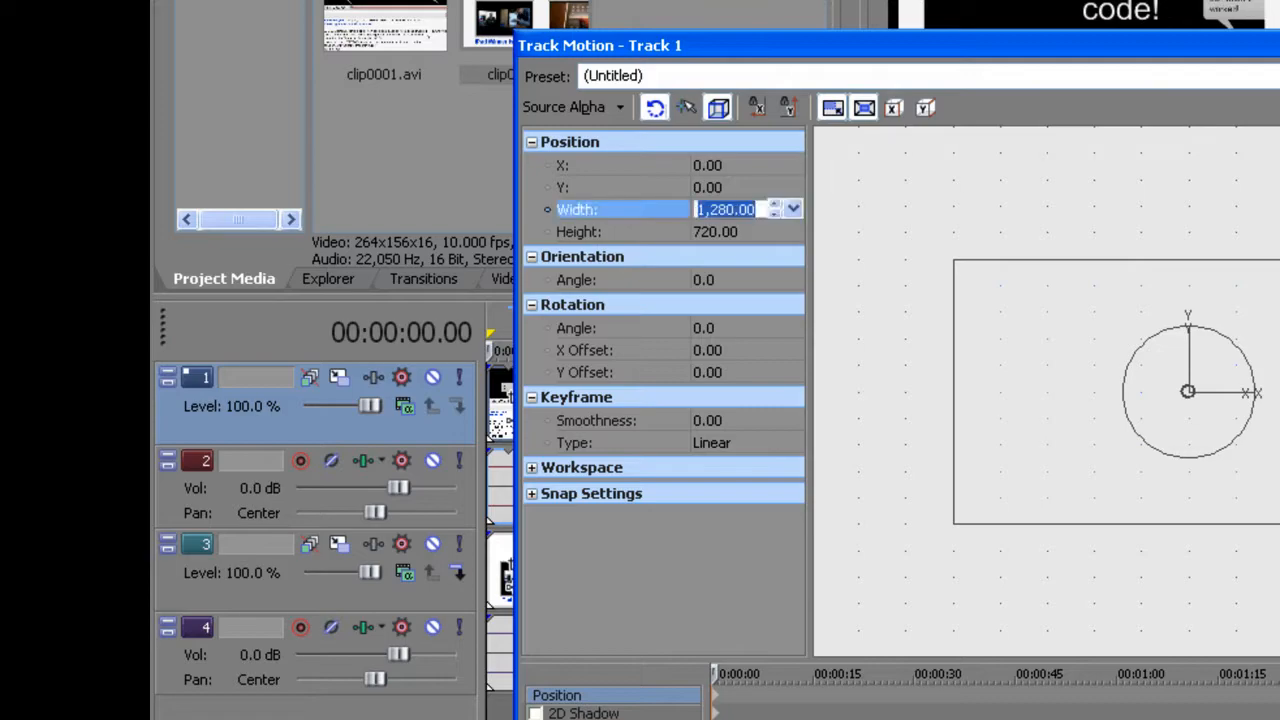
pyautogui.write('640')
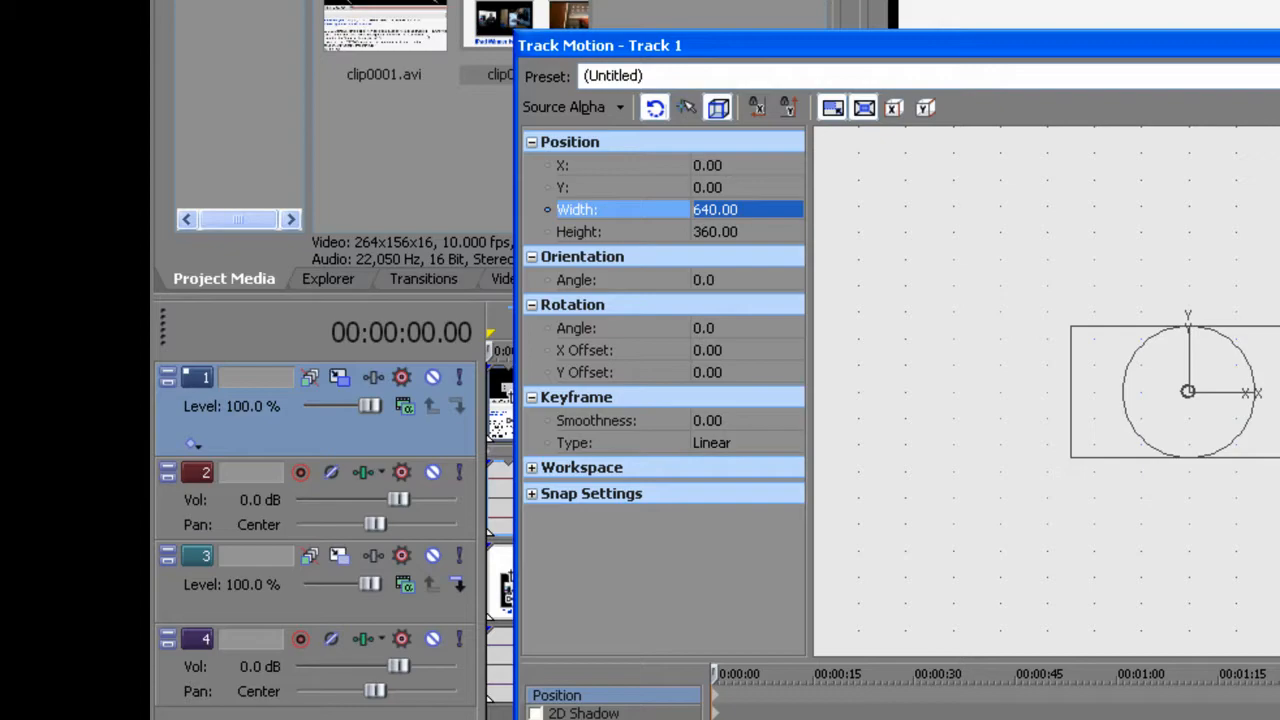
pyautogui.click(710, 165)
pyautogui.write('-')
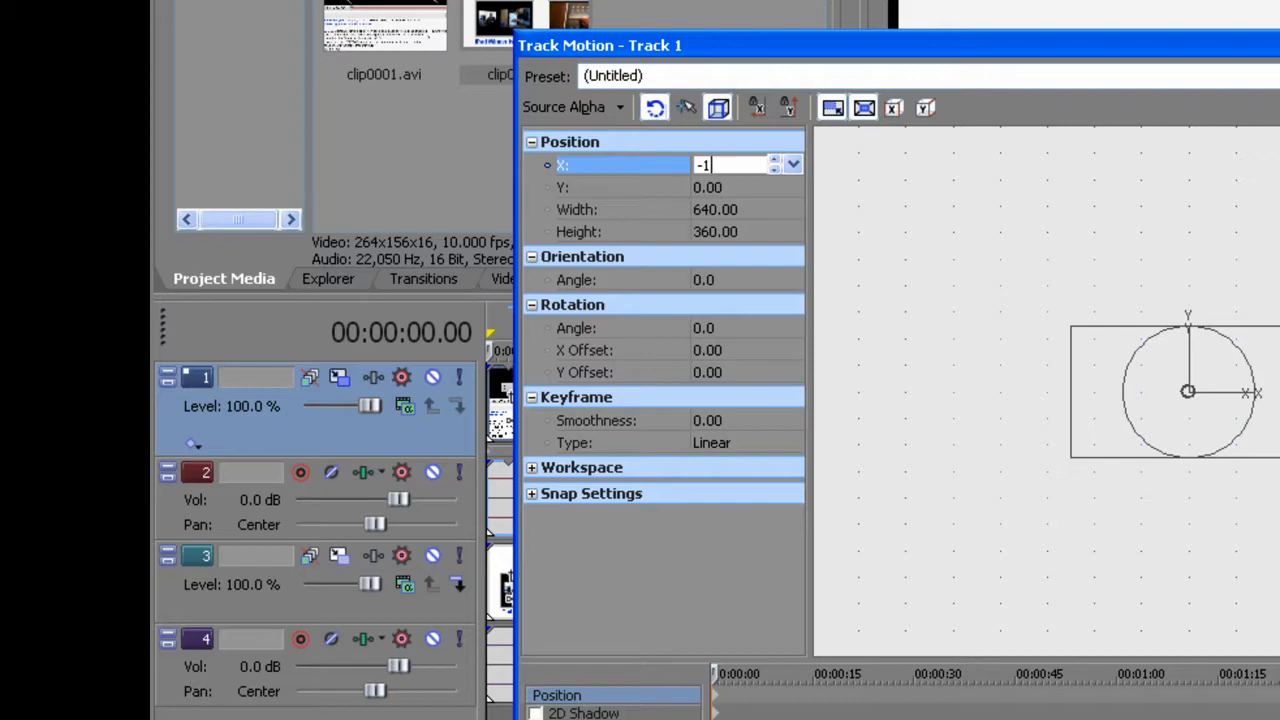
# Move track 1's frame to Position X -180.
pyautogui.write('180')
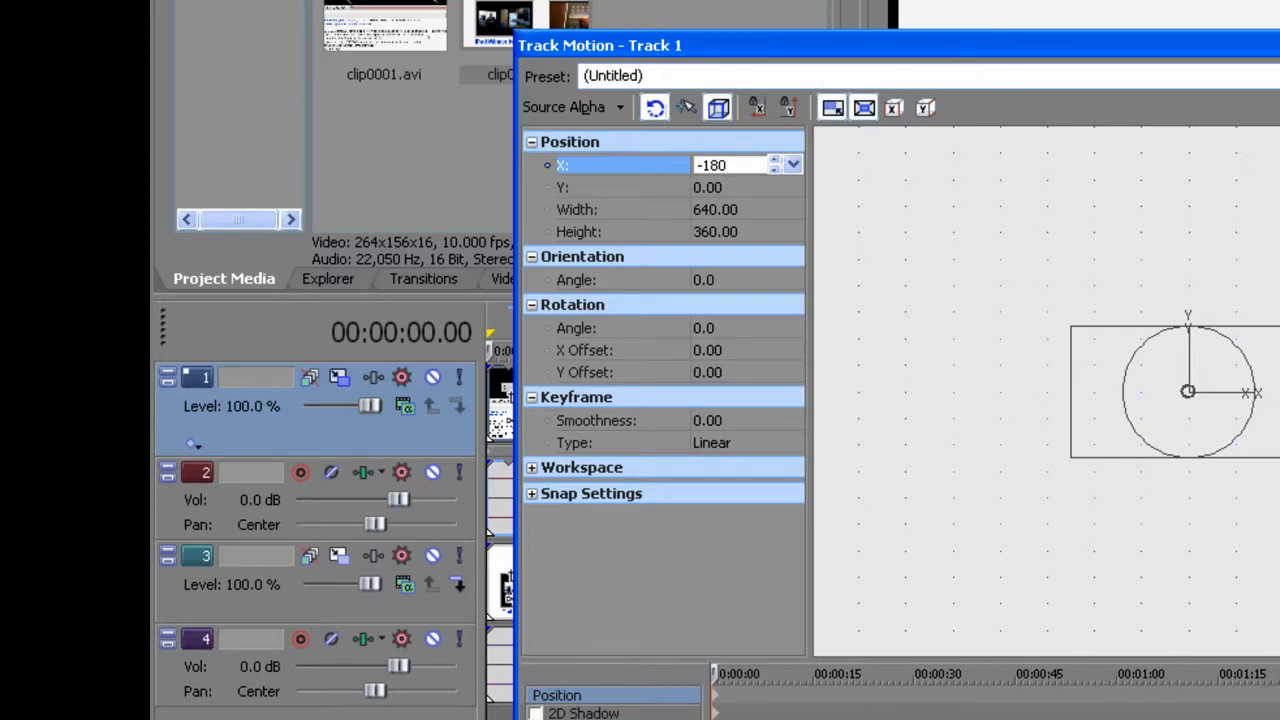
pyautogui.click(730, 165)
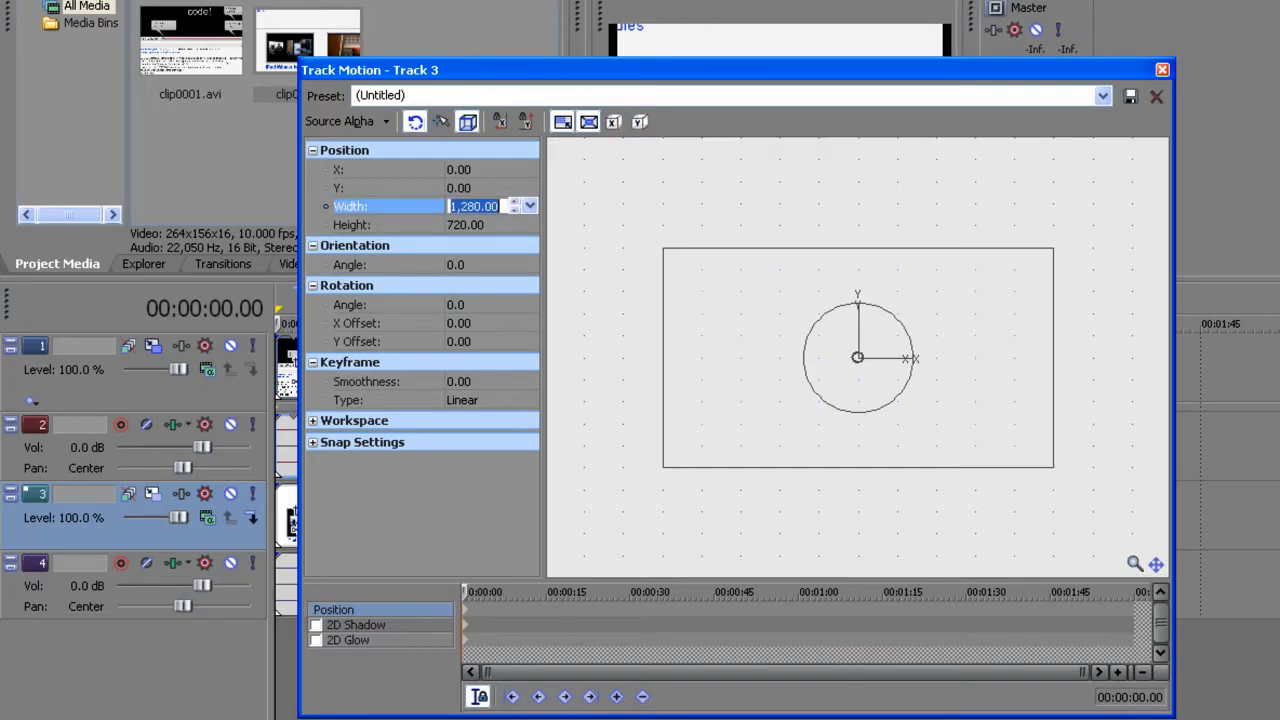
# Enter 640 as track 3's frame width, making the height 360.
pyautogui.write('640')
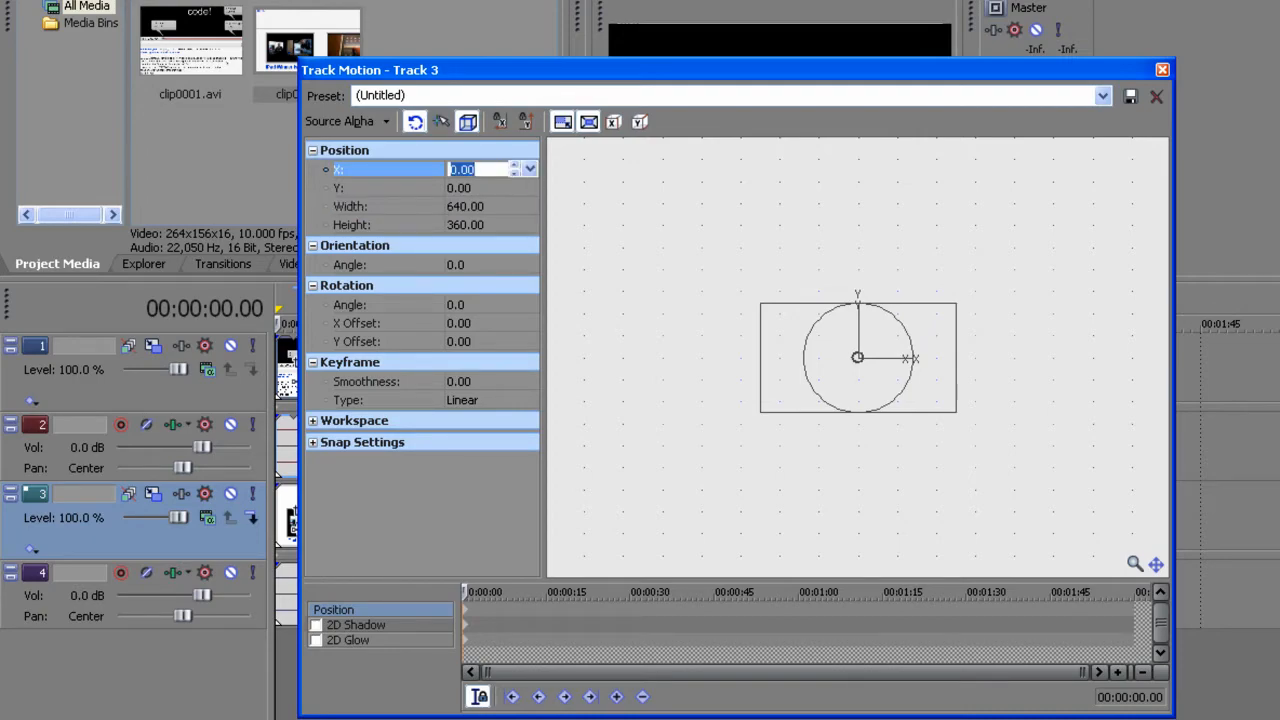
# Enter 180 as track 3's Position X and apply it.
pyautogui.write('180')
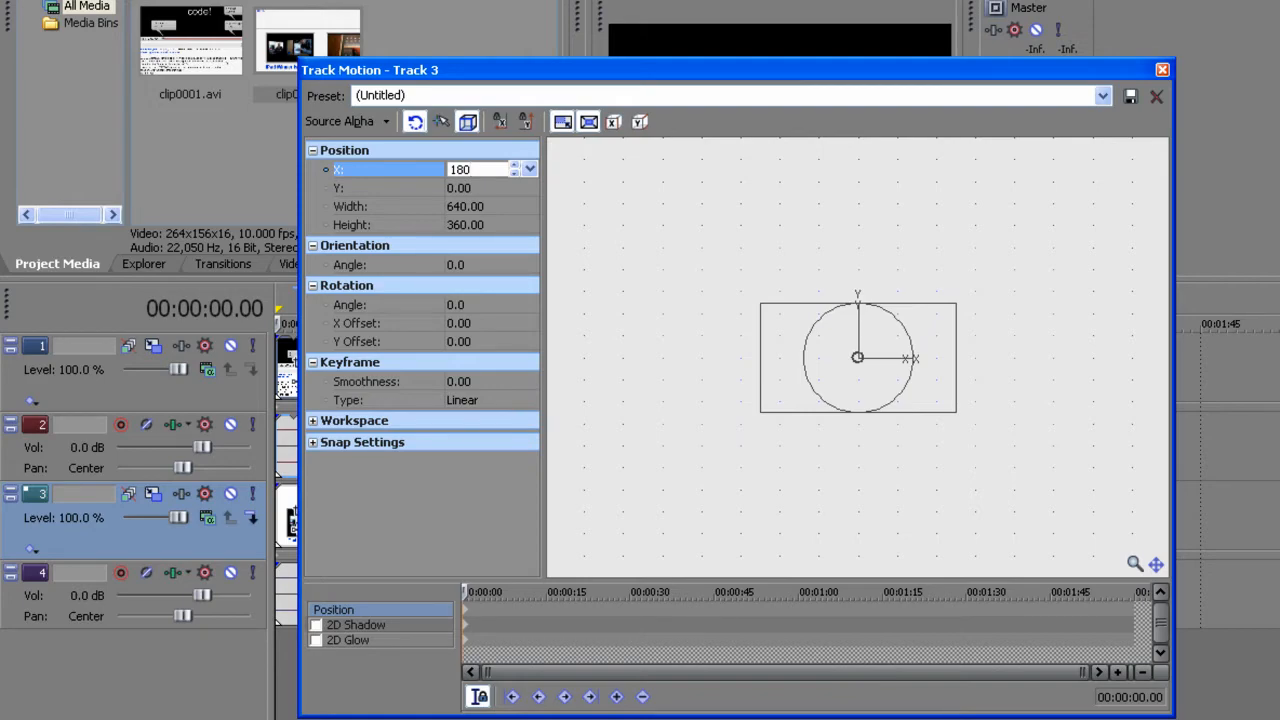
pyautogui.click(485, 169)
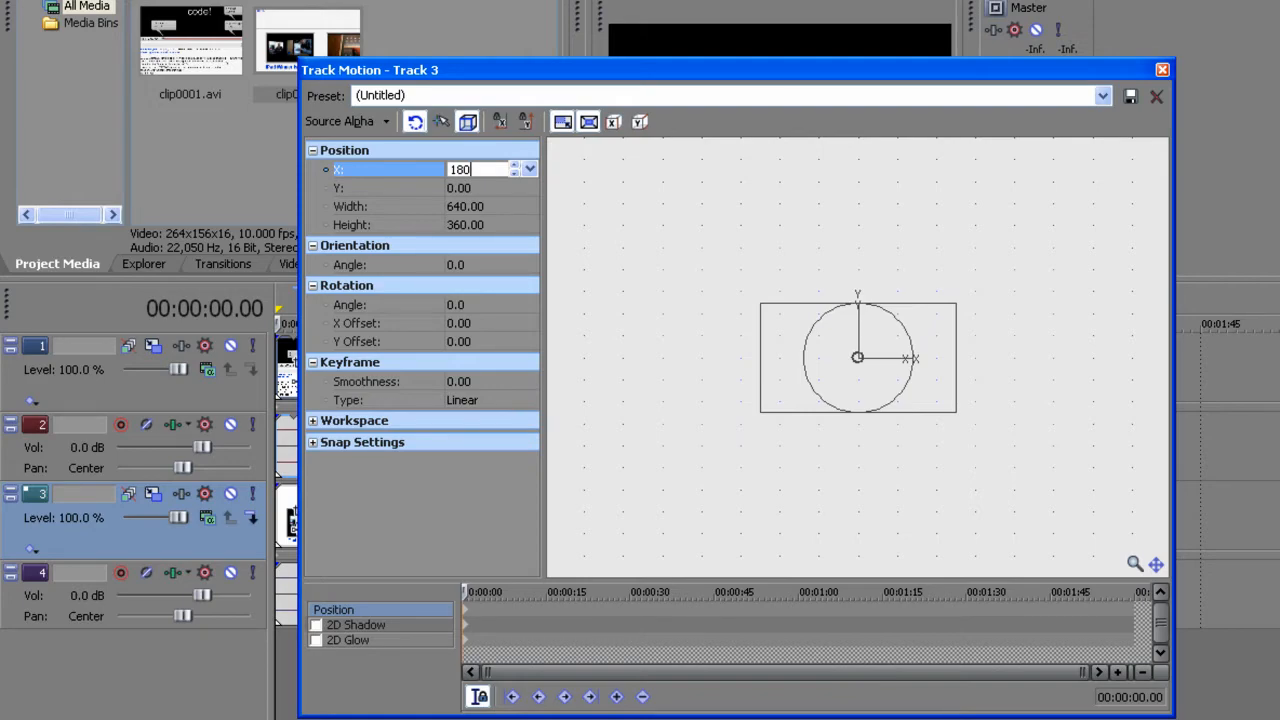